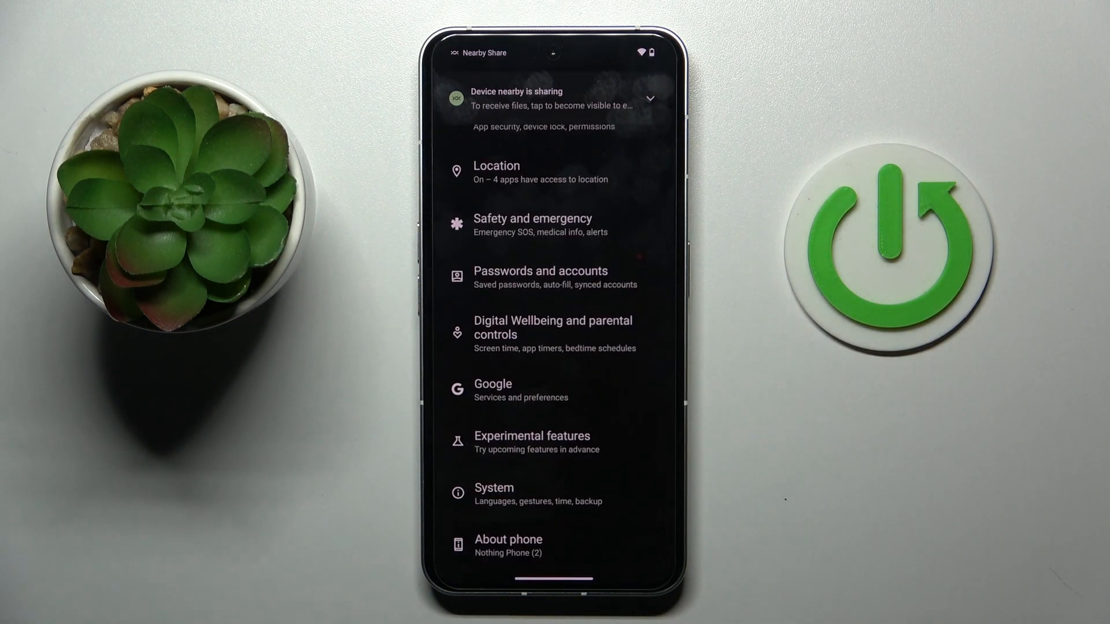
Open About phone to reach Software info with the Nothing OS version and build number.
left_click(508, 545)
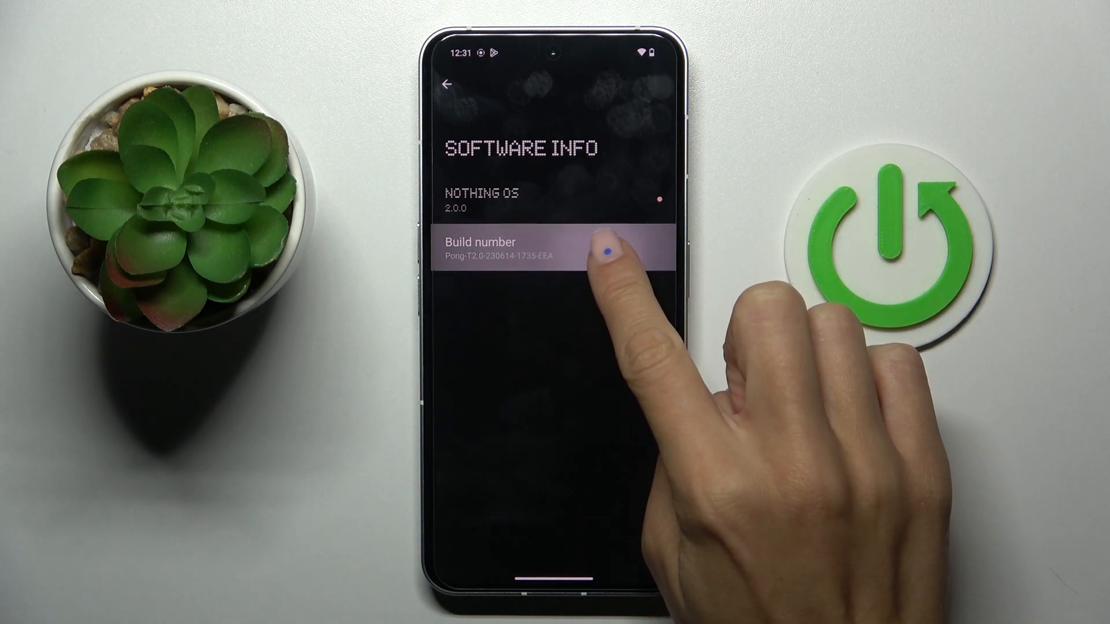
Tap Build number repeatedly to unlock developer mode, then return to System.
left_click(517, 250)
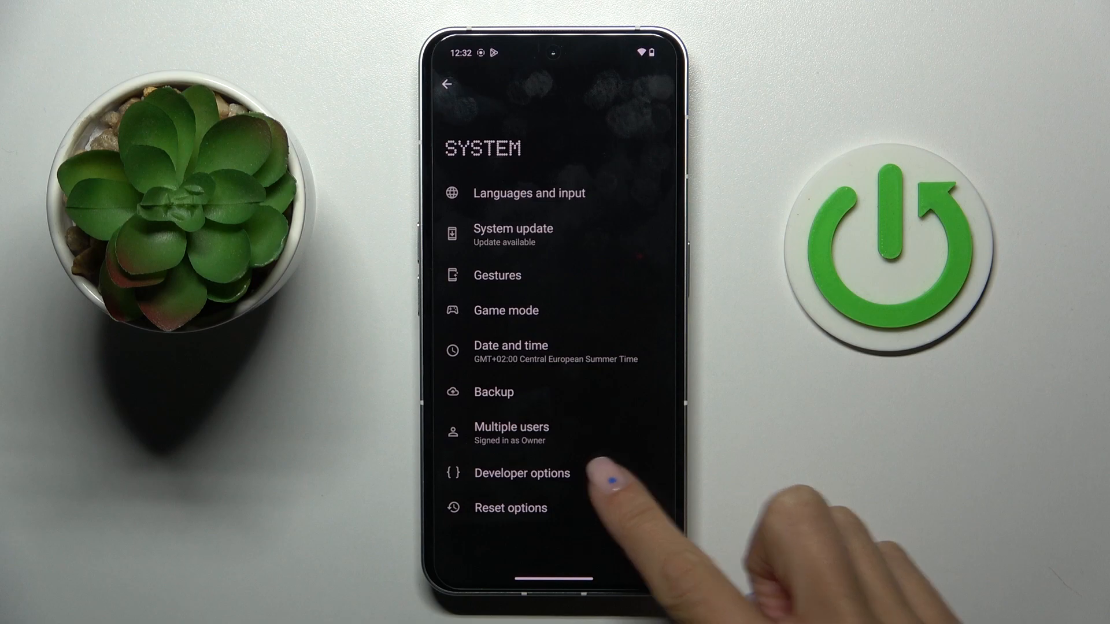
Open Developer options and switch off Use Developer options.
left_click(522, 473)
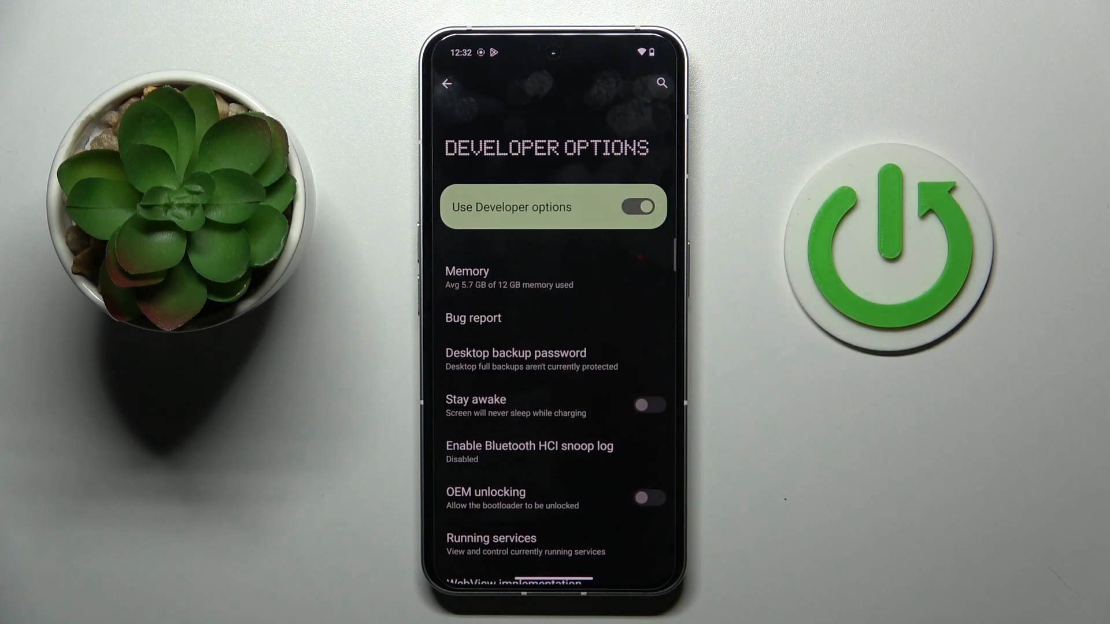
left_click(641, 207)
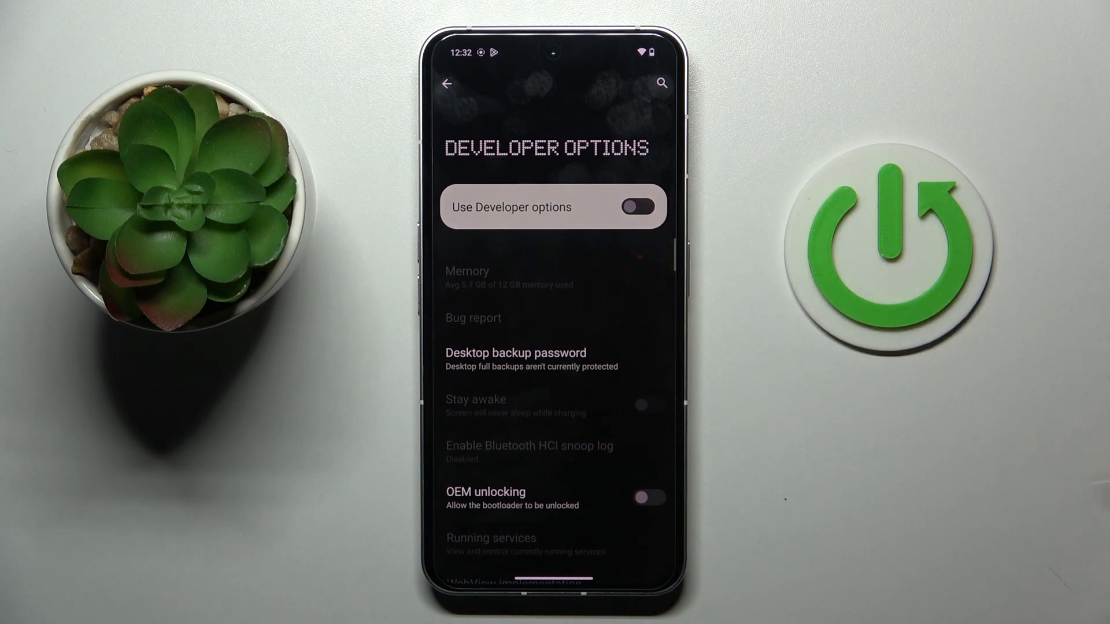